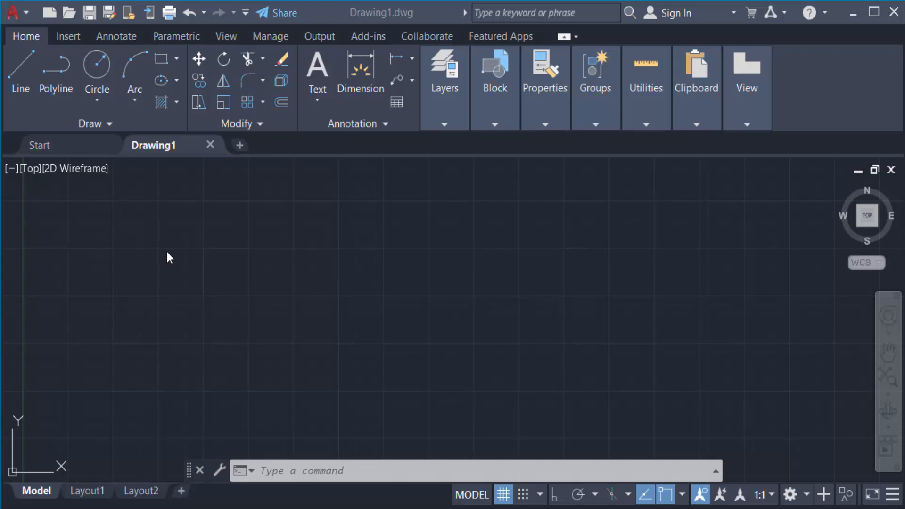
pyautogui.moveTo(127, 214)
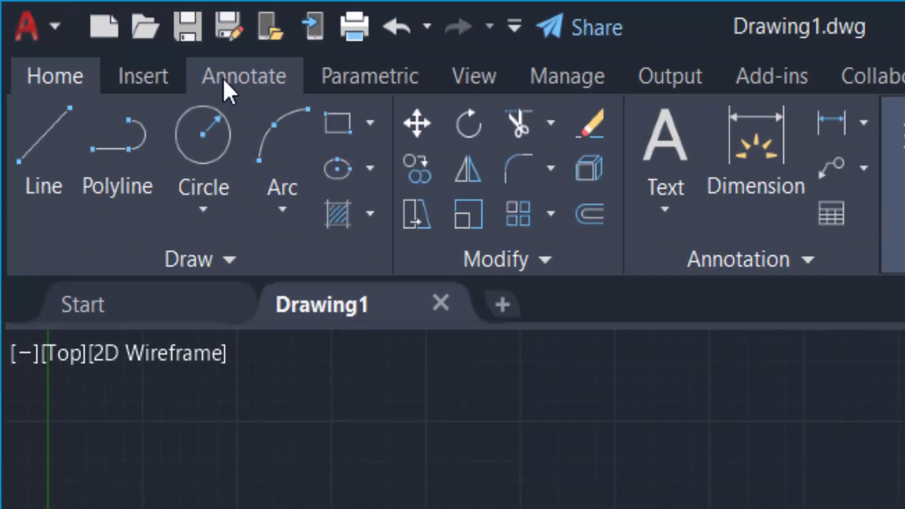
# Make Single Line the active text tool from the Annotate ribbon's Text dropdown
pyautogui.click(243, 75)
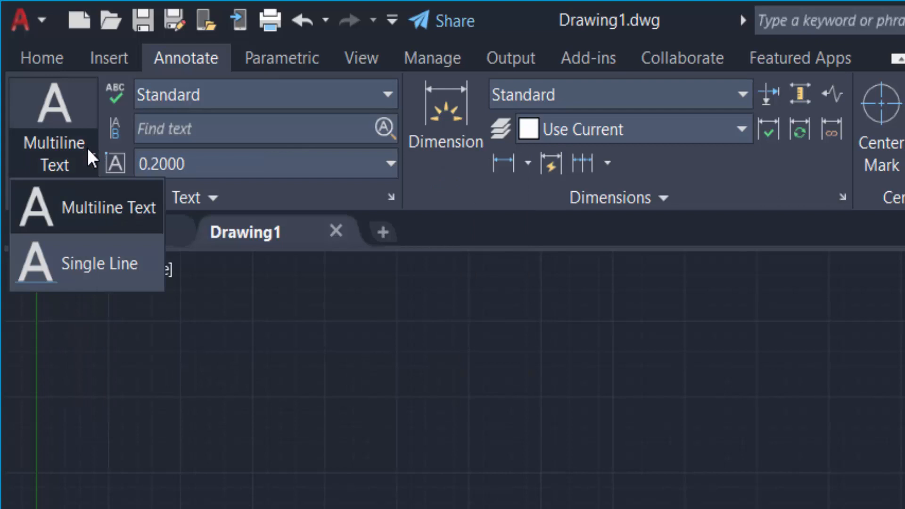
pyautogui.moveTo(69, 283)
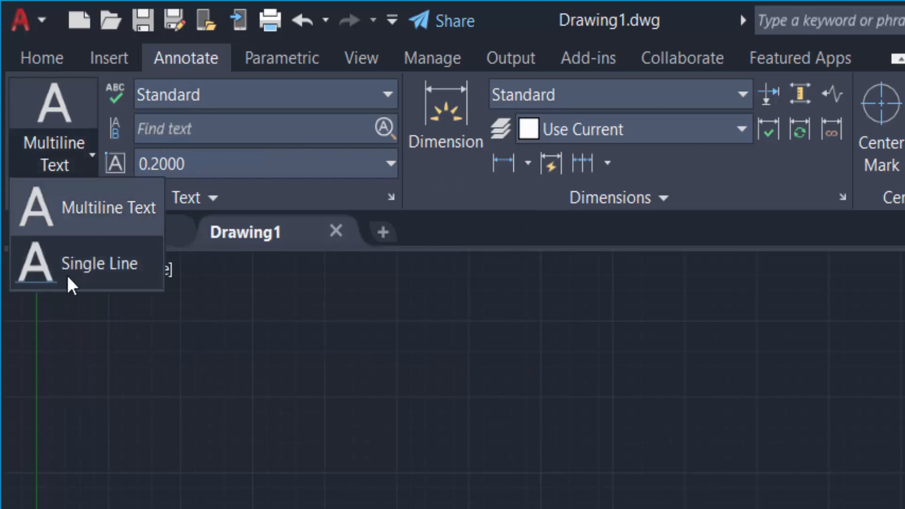
pyautogui.click(98, 263)
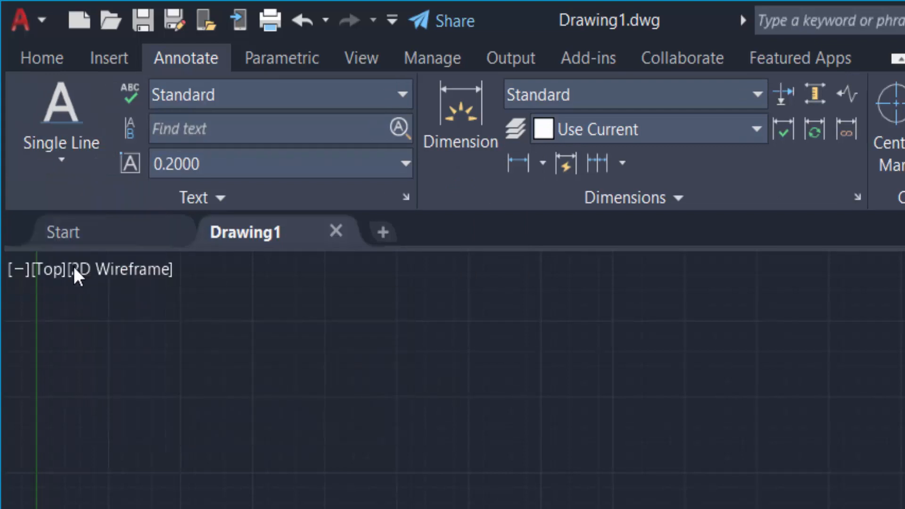
pyautogui.click(60, 143)
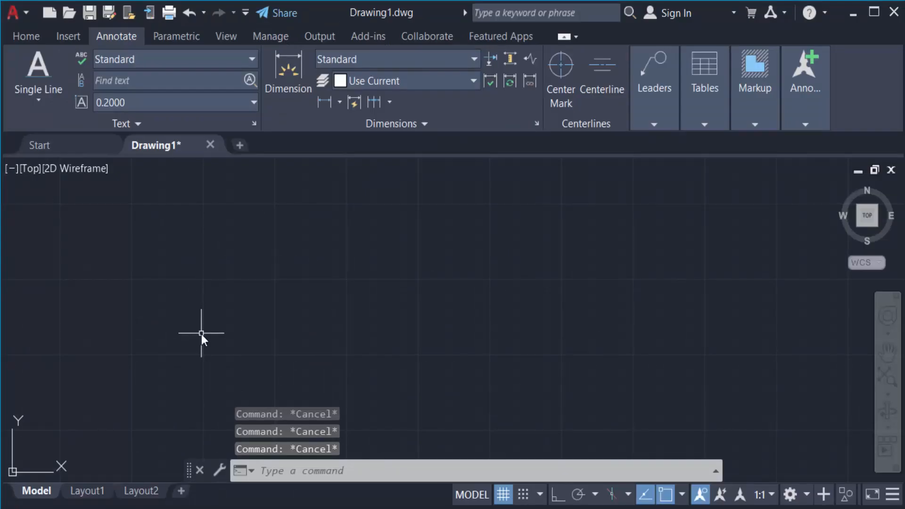
# Start a single-line text left of centre with height 100 and 0 rotation
pyautogui.write('tex')
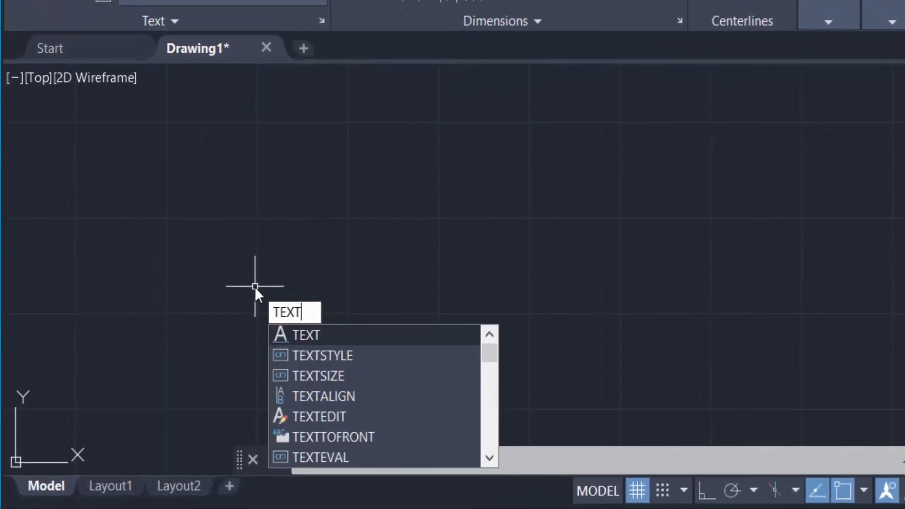
pyautogui.press('Enter')
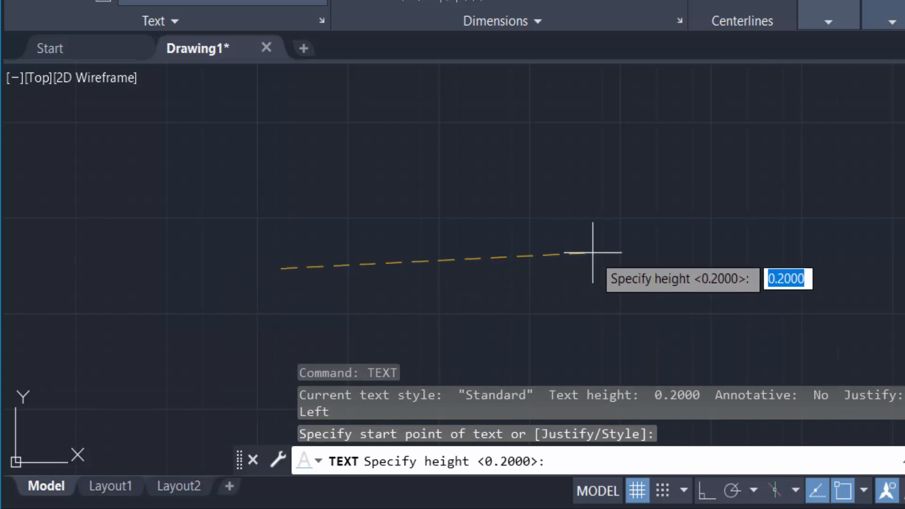
pyautogui.write('100')
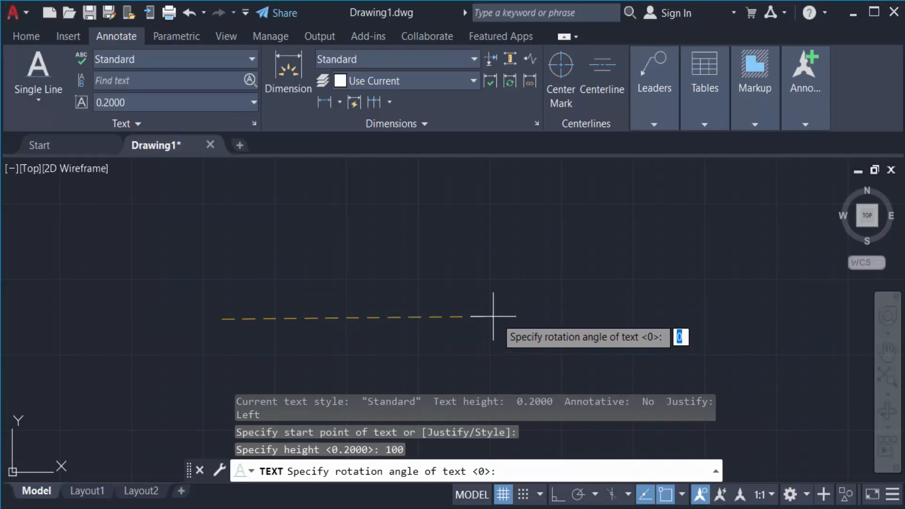
pyautogui.moveTo(505, 302)
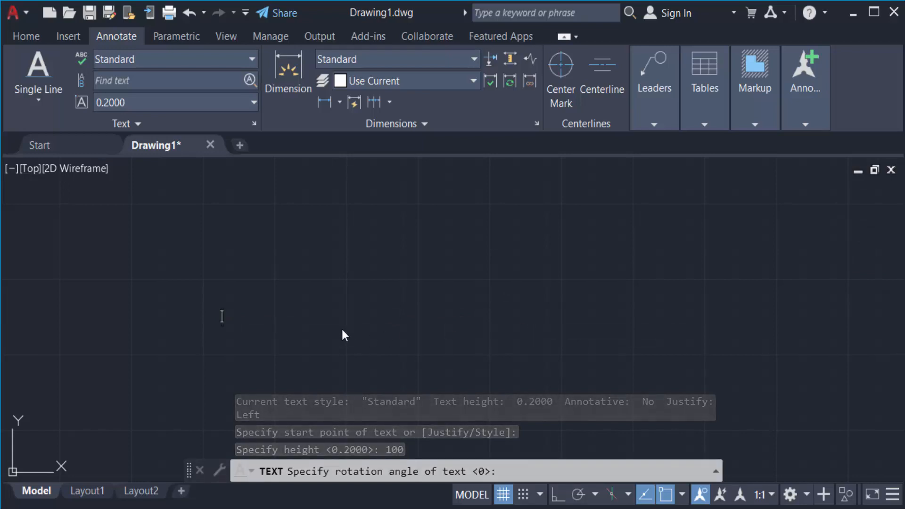
# Enter the word 'house' as the text content, fixing a typo along the way
pyautogui.write('he')
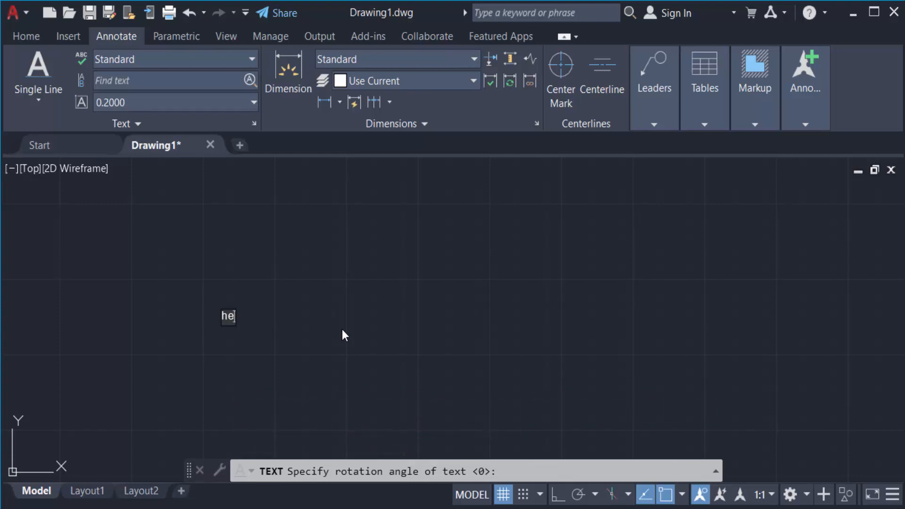
pyautogui.press('Backspace')
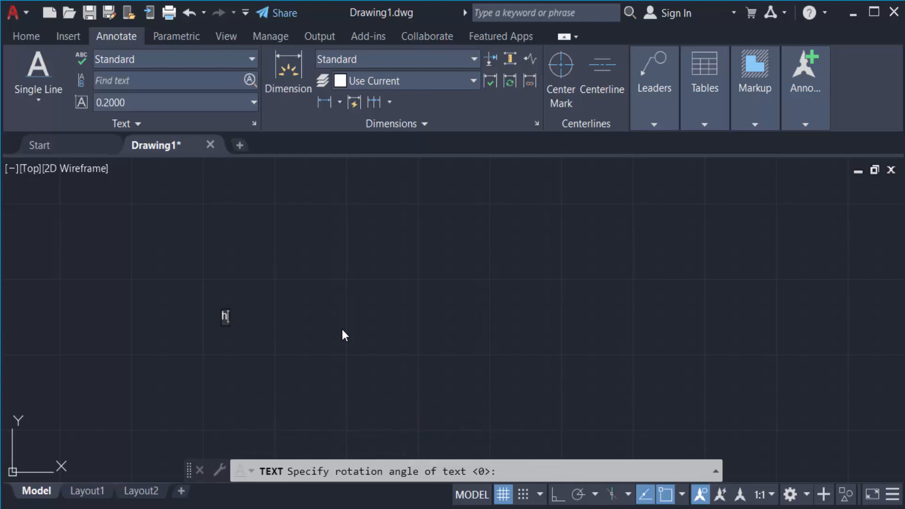
pyautogui.write('ouse')
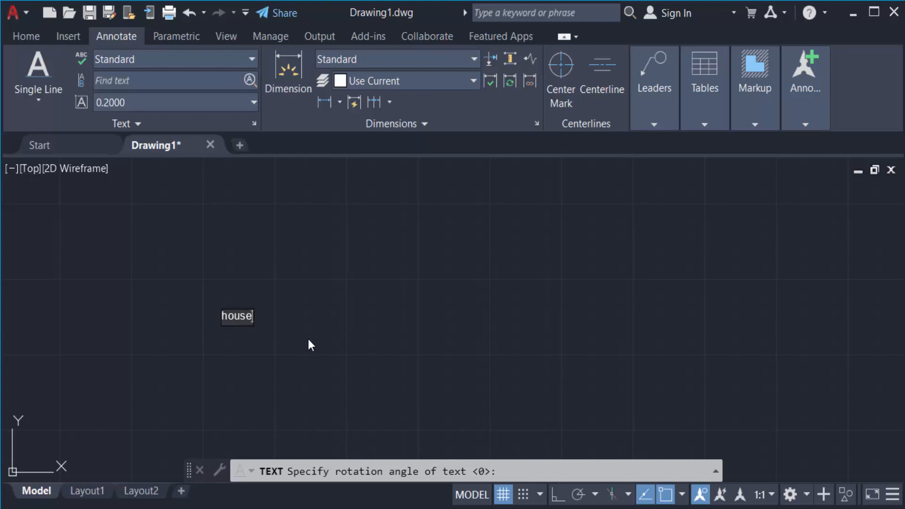
pyautogui.moveTo(328, 310)
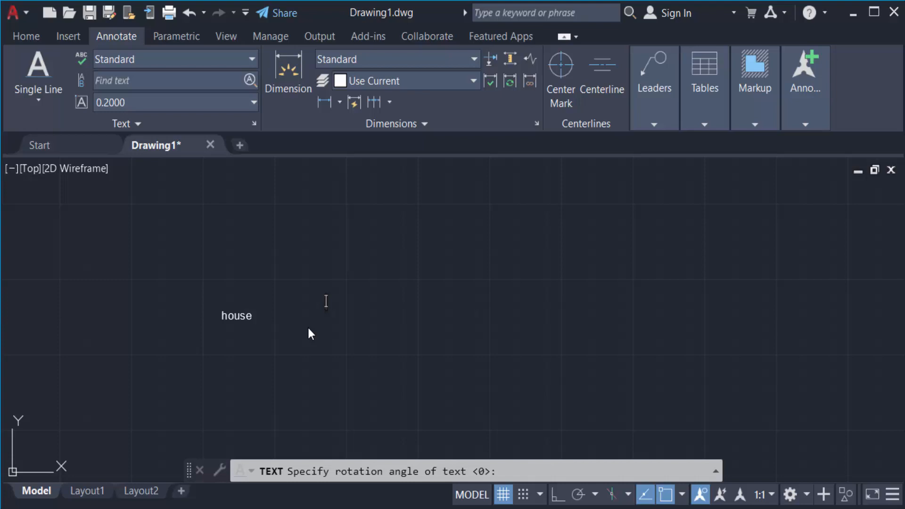
pyautogui.moveTo(242, 320)
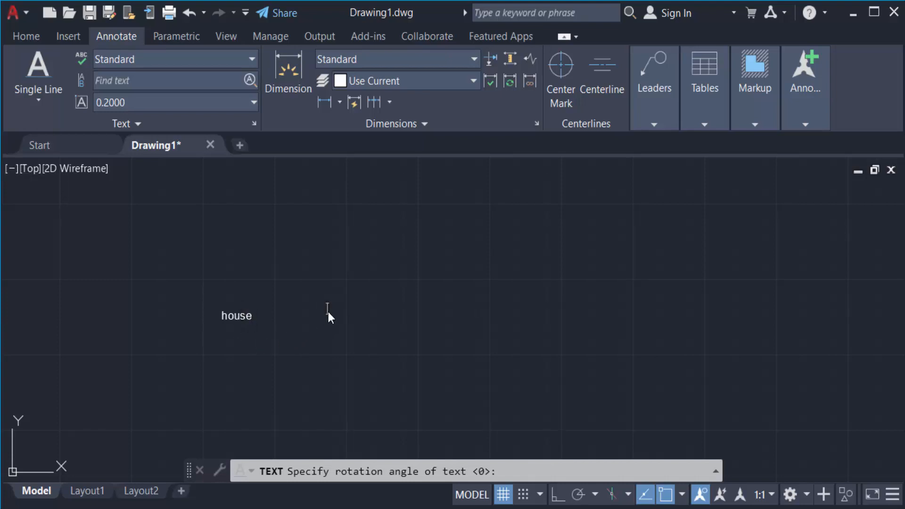
pyautogui.moveTo(370, 334)
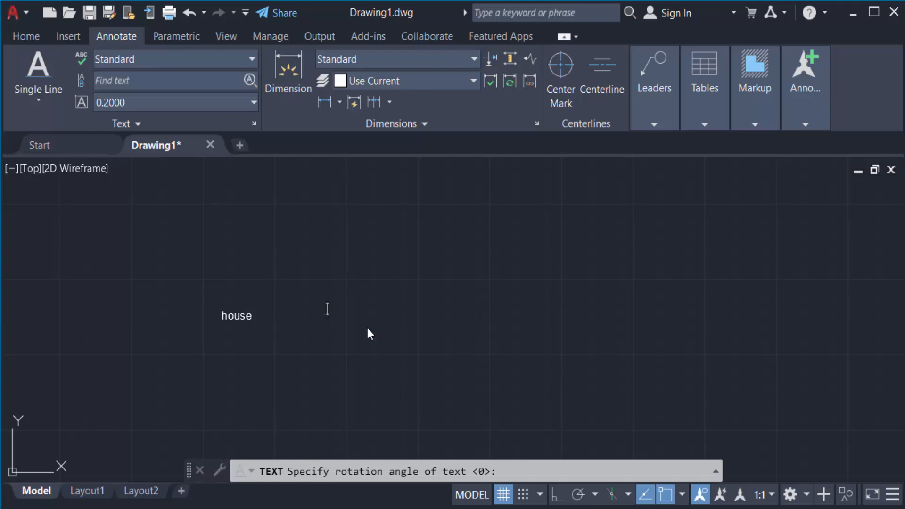
# Place the word 'tree' as a text object up and right of 'house'
pyautogui.write('tree')
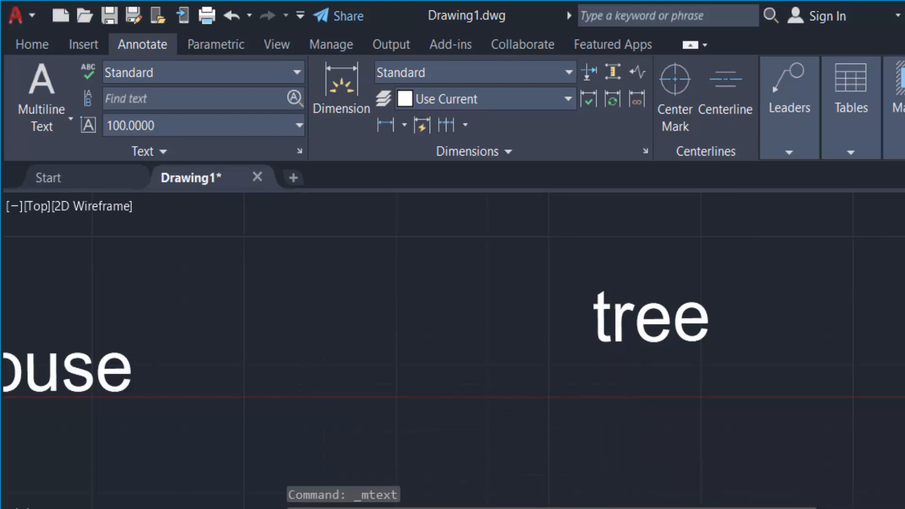
# Place a multiline text box below 'tree' reading 'build in'
pyautogui.click(462, 416)
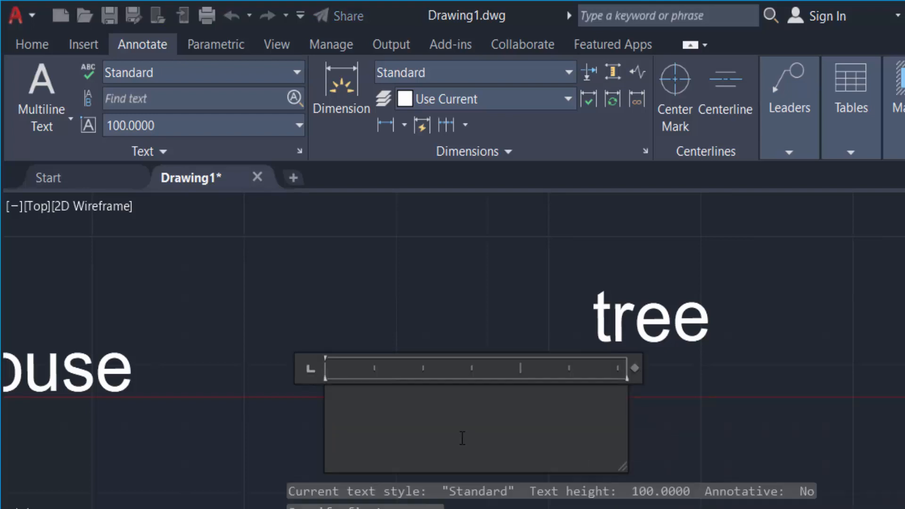
pyautogui.write('b')
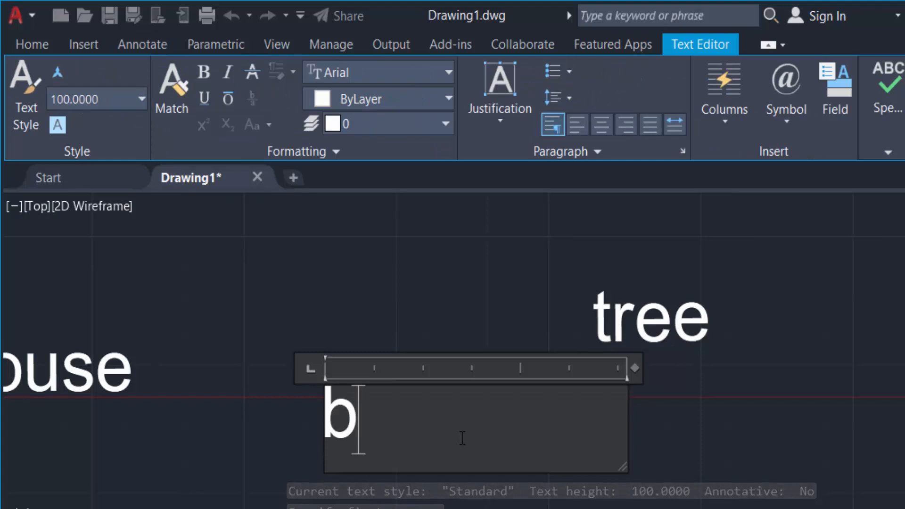
pyautogui.write('uil')
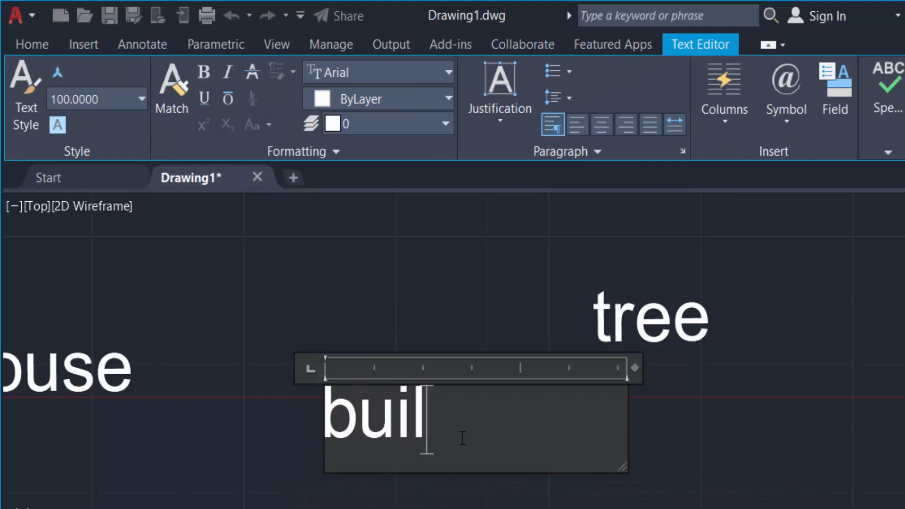
pyautogui.write('d in')
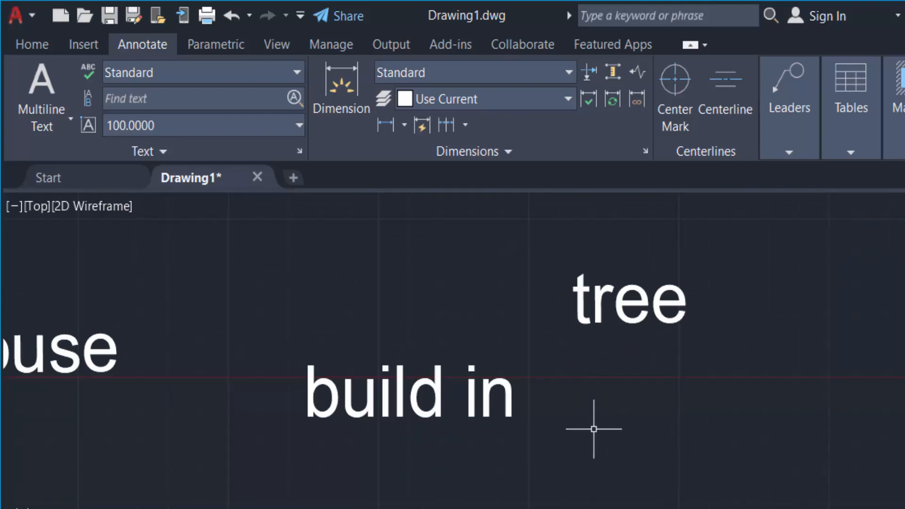
pyautogui.moveTo(546, 440)
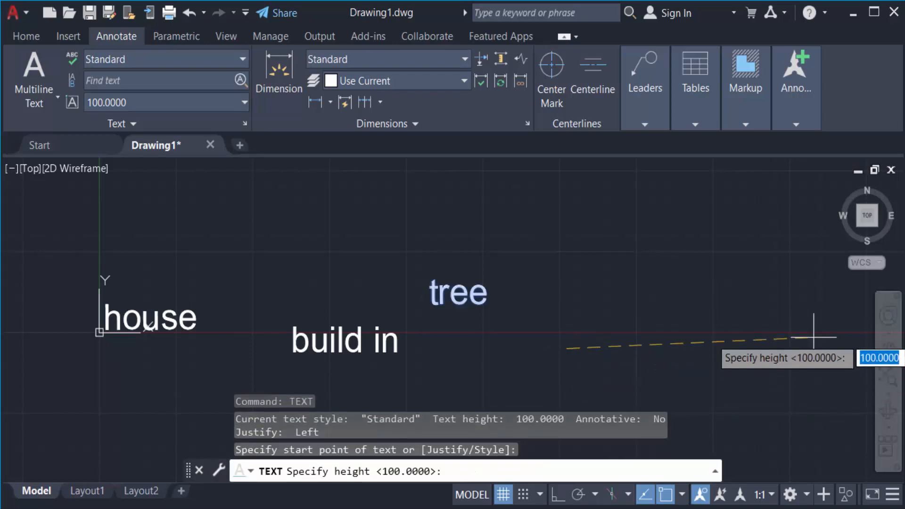
# Start a single-line text right of 'build in' with height 100 and 45° rotation
pyautogui.write('1')
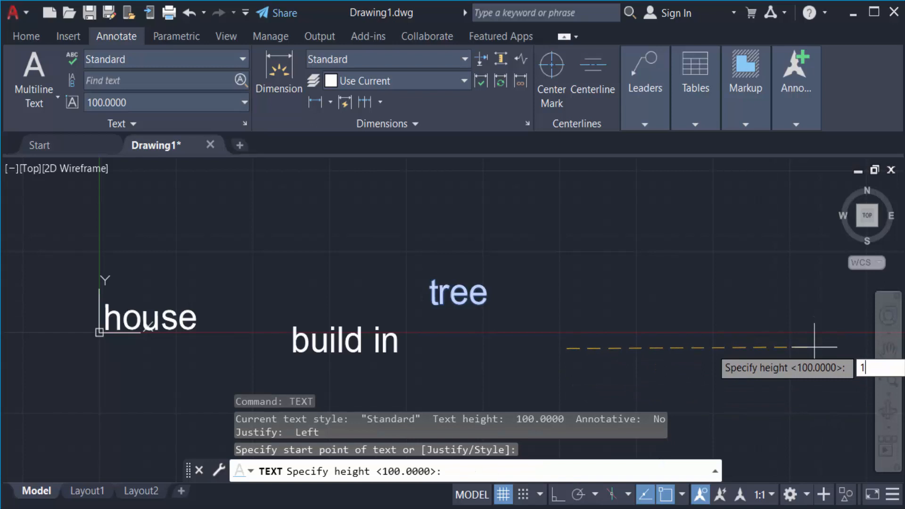
pyautogui.write('00')
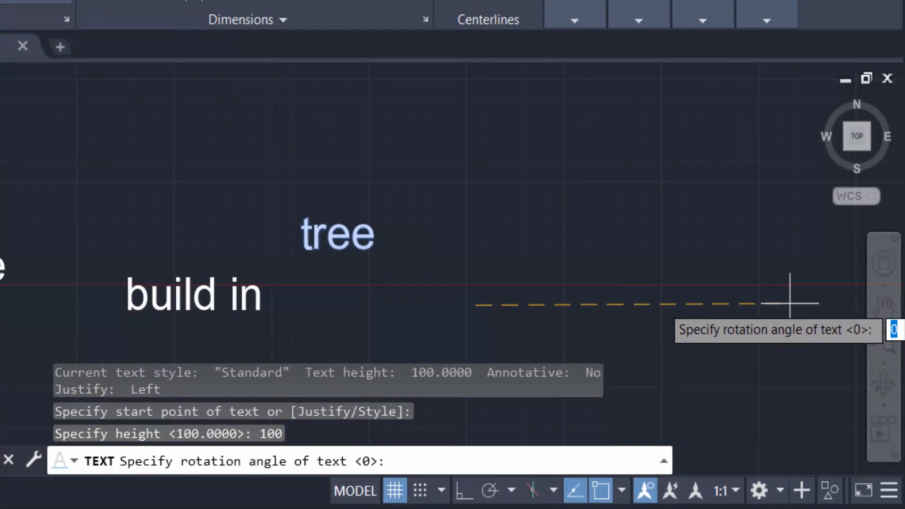
pyautogui.write('45')
pyautogui.write('text in')
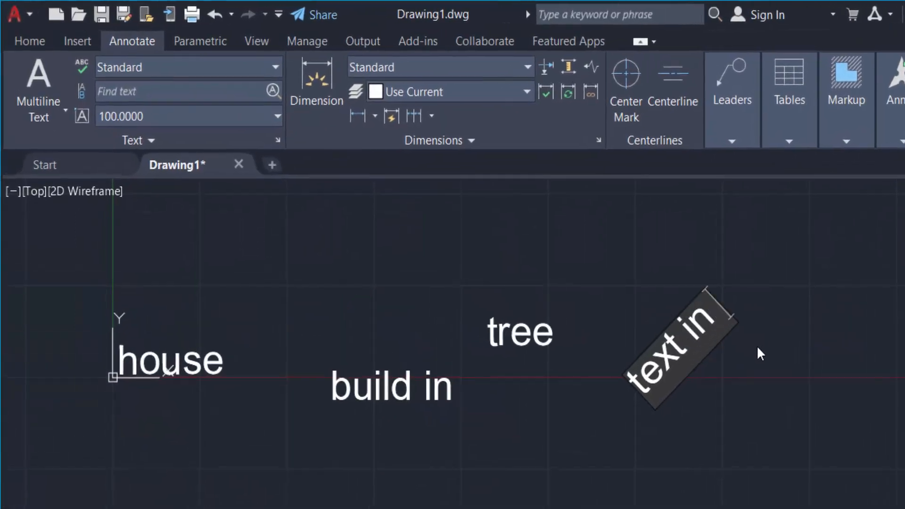
# Finish the tilted text so it reads 'text in autocad'
pyautogui.write('aut')
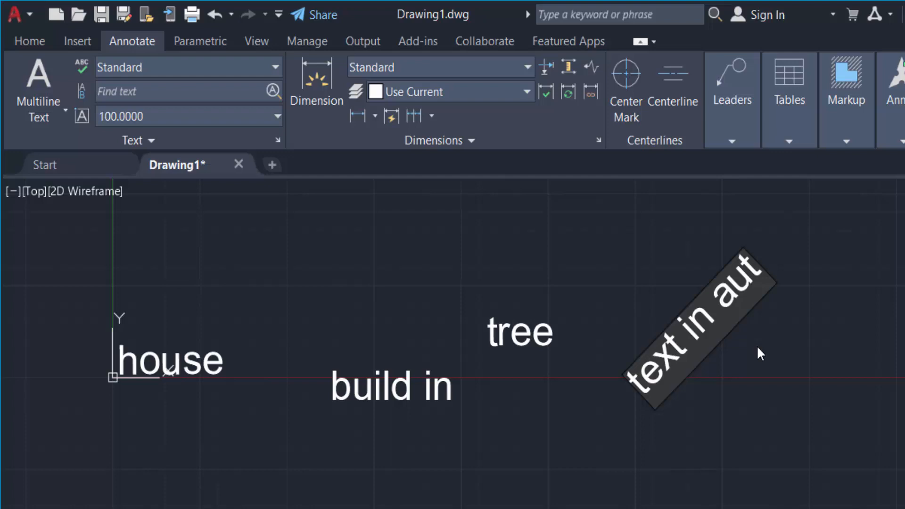
pyautogui.write('ocad')
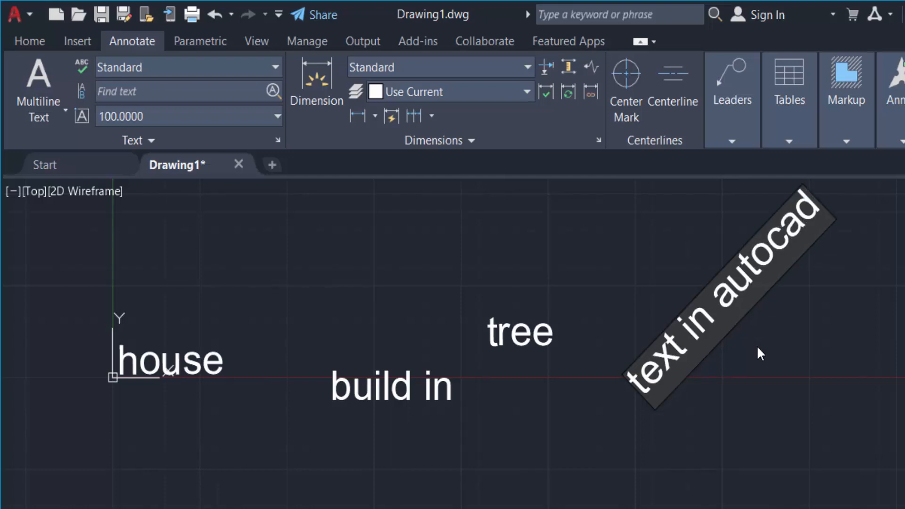
pyautogui.moveTo(800, 347)
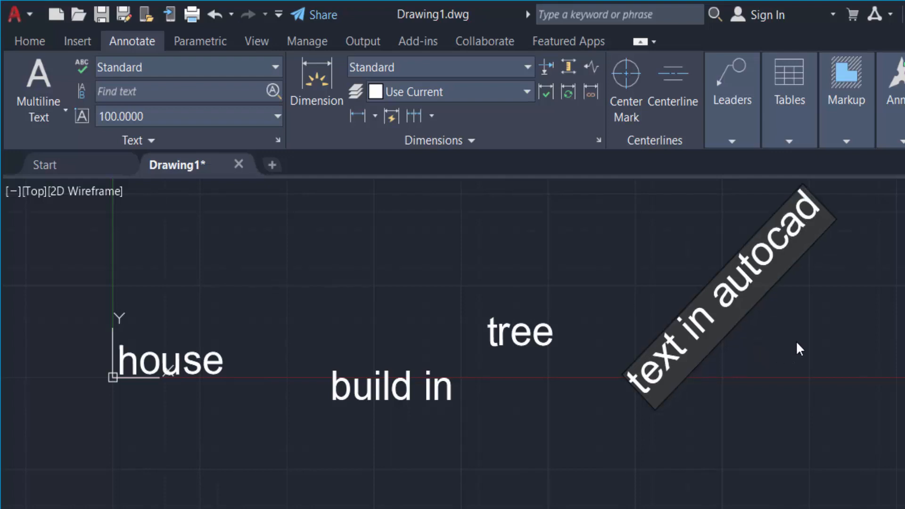